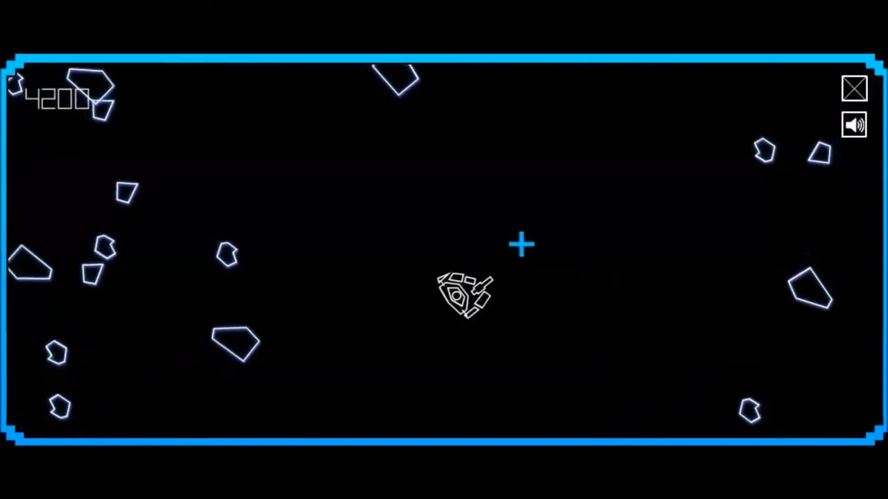
- Fire at the asteroid field, raising the score to 7700 while the ship keeps flying
click(367, 249)
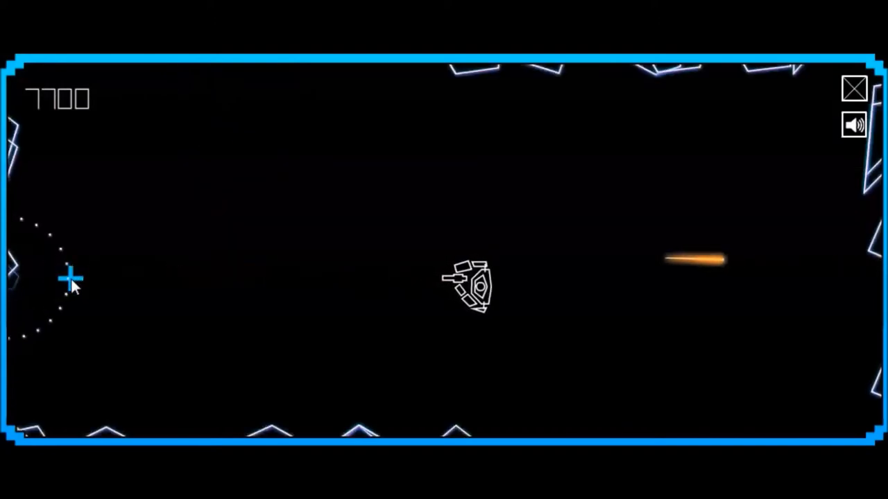
mouse_move(506, 97)
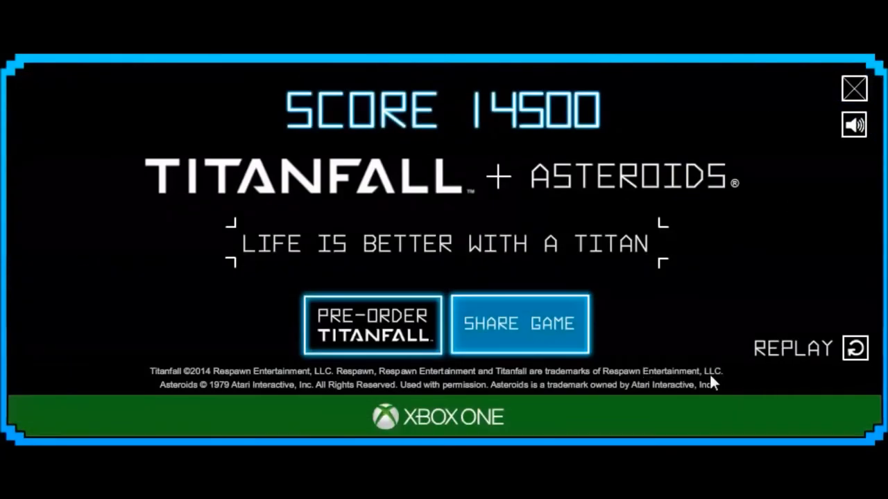
mouse_move(692, 319)
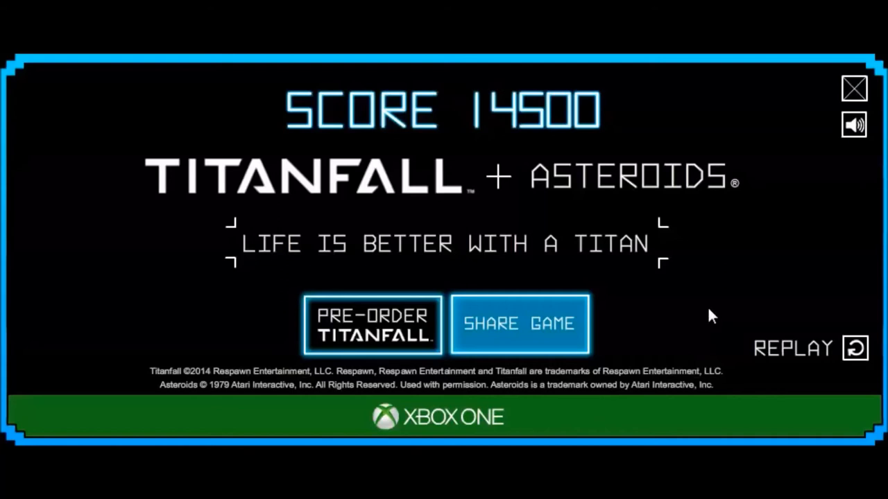
mouse_move(724, 312)
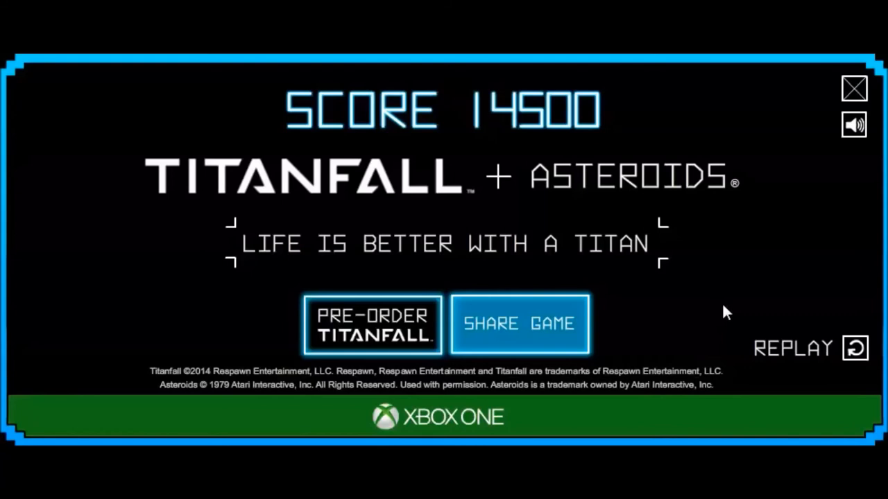
mouse_move(728, 311)
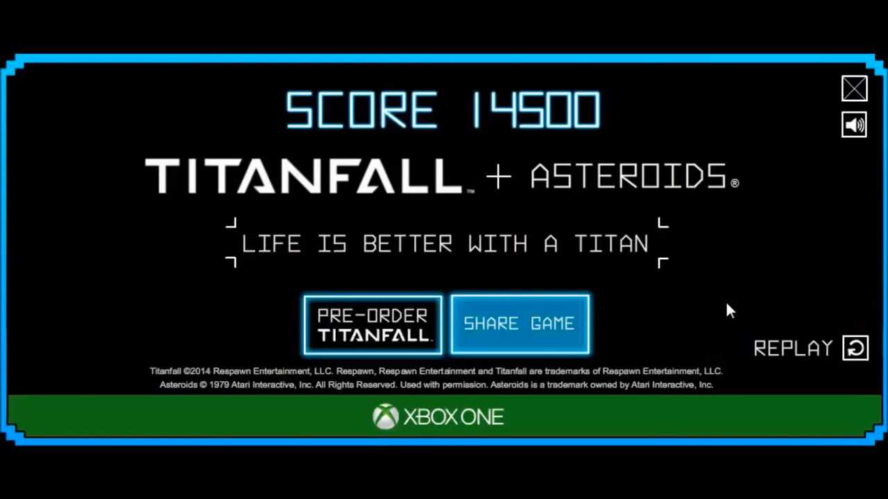
mouse_move(721, 312)
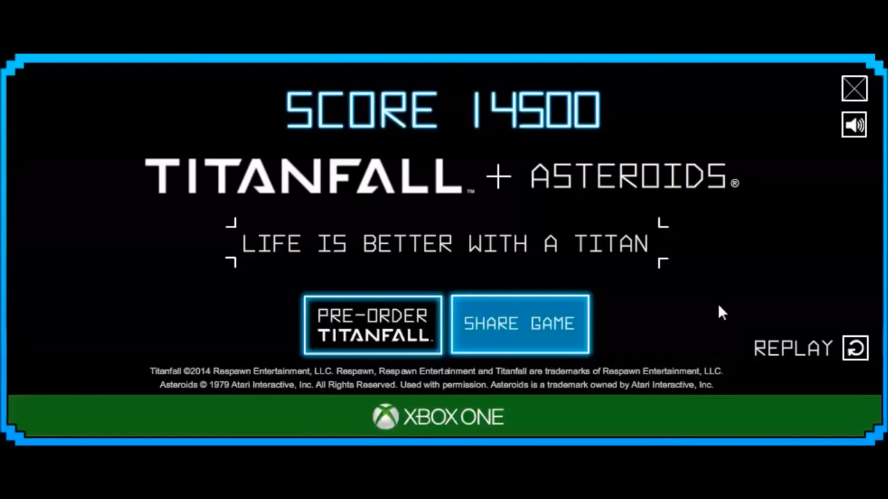